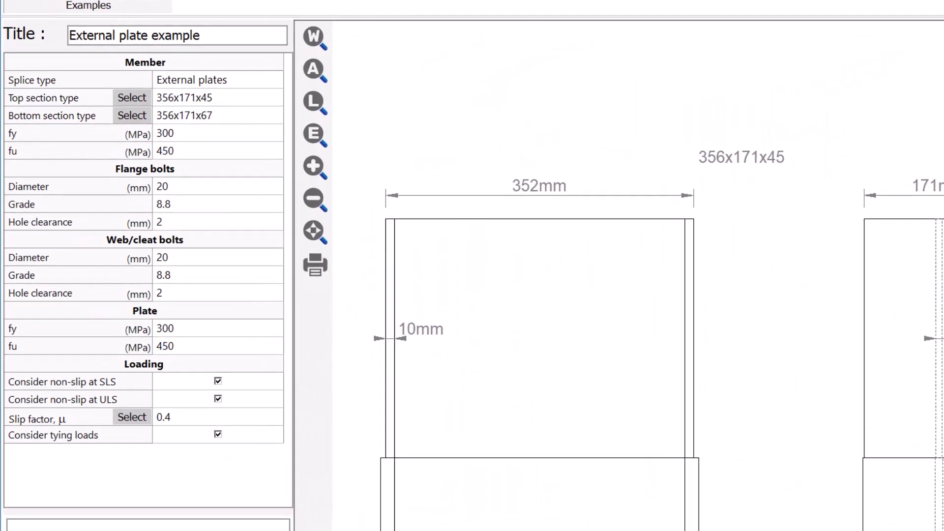
- Show forces for load case Check 5_LC_1, then view the connection design results
click(50, 21)
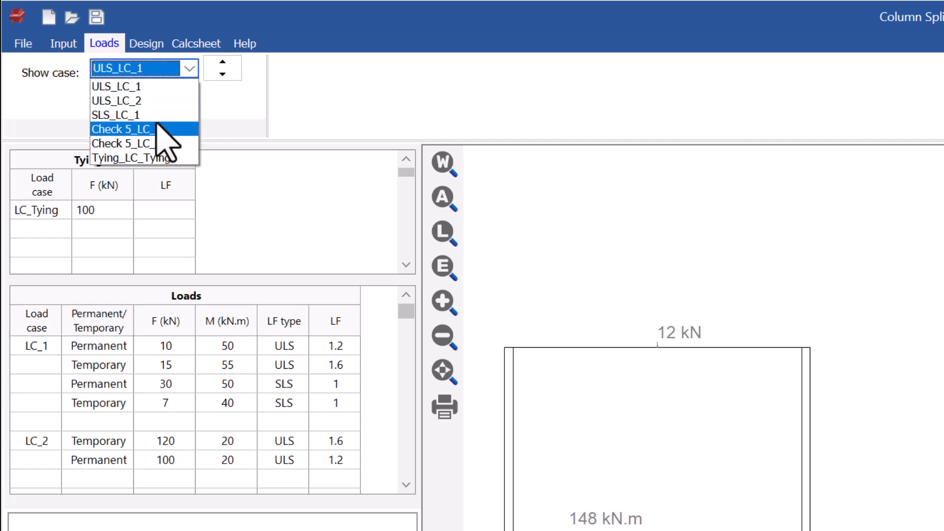
click(120, 129)
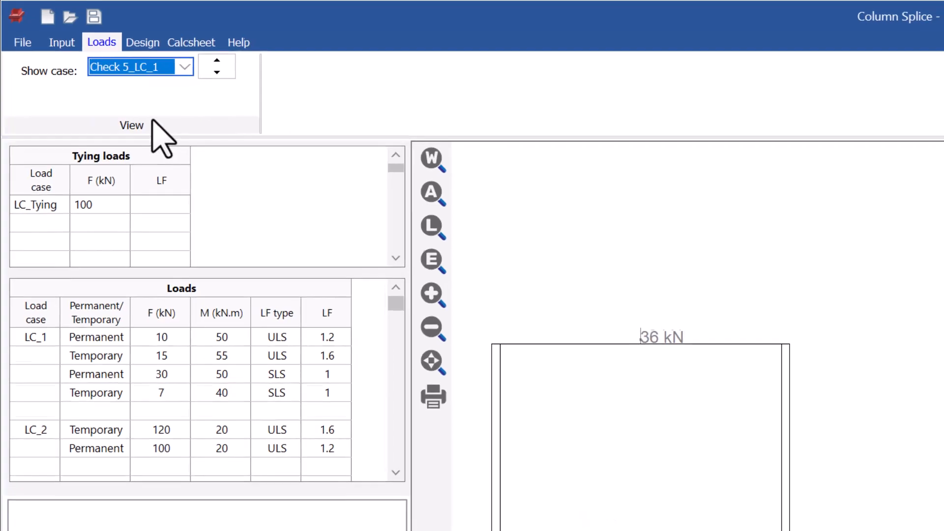
click(143, 42)
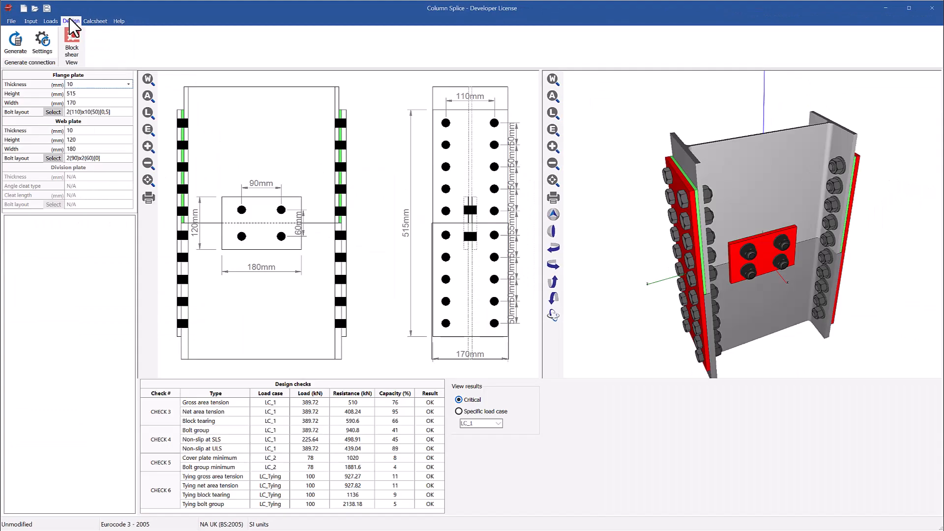
- Set the flange plate bolt layout to 8 rows at 70 mm spacing and view the calc sheet
click(53, 112)
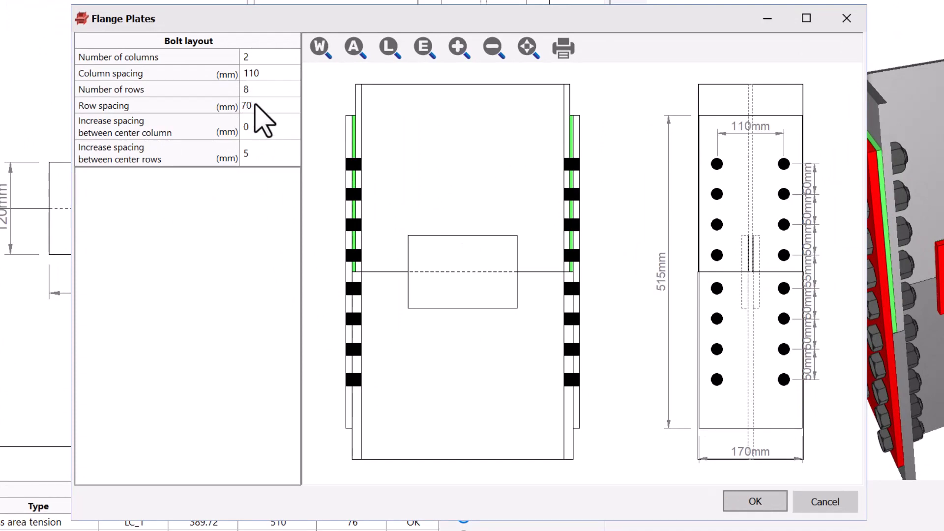
click(754, 501)
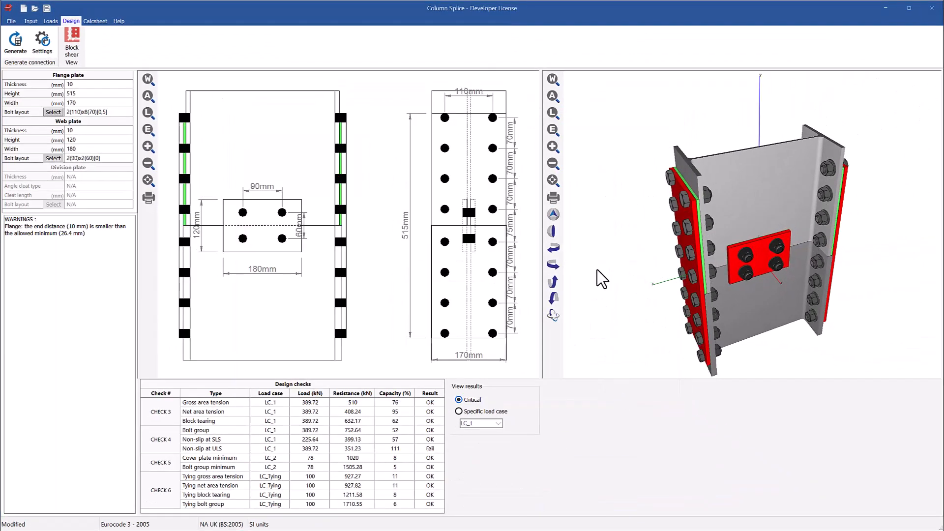
click(15, 42)
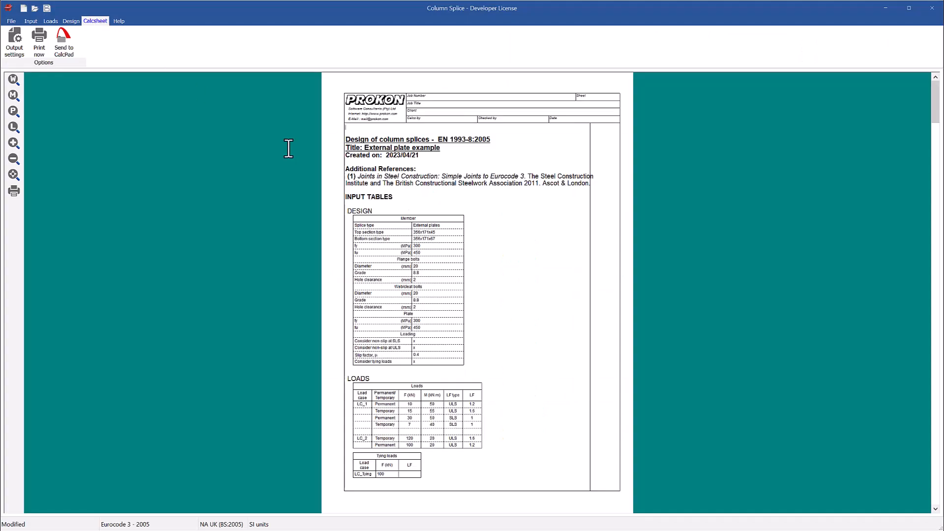
scroll(down, 3)
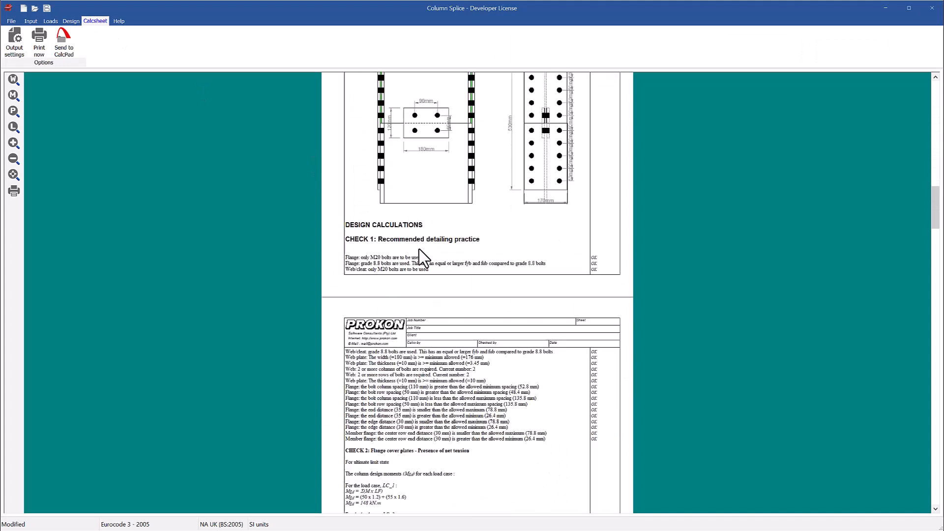
scroll(down, 3)
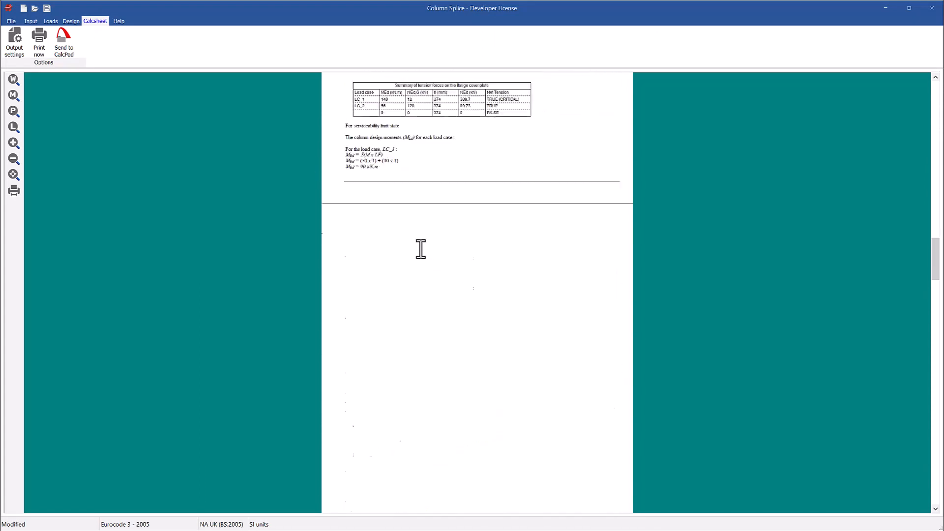